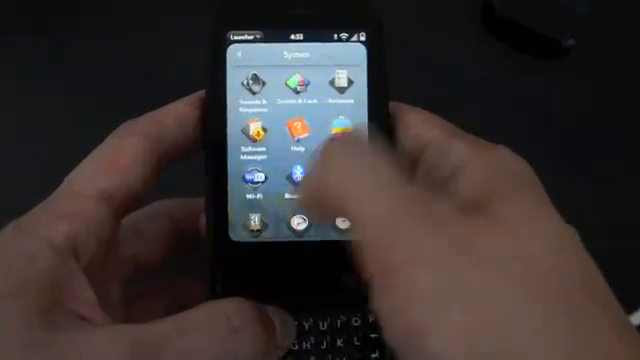
scroll(down, 3)
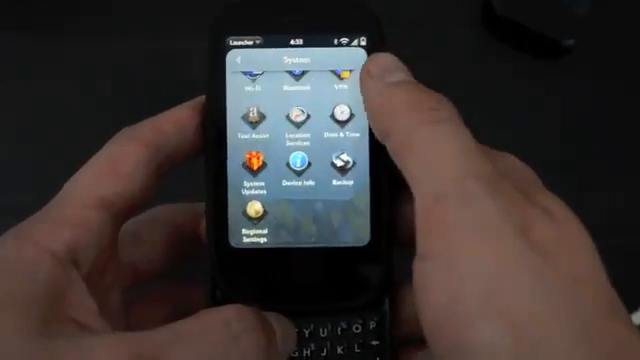